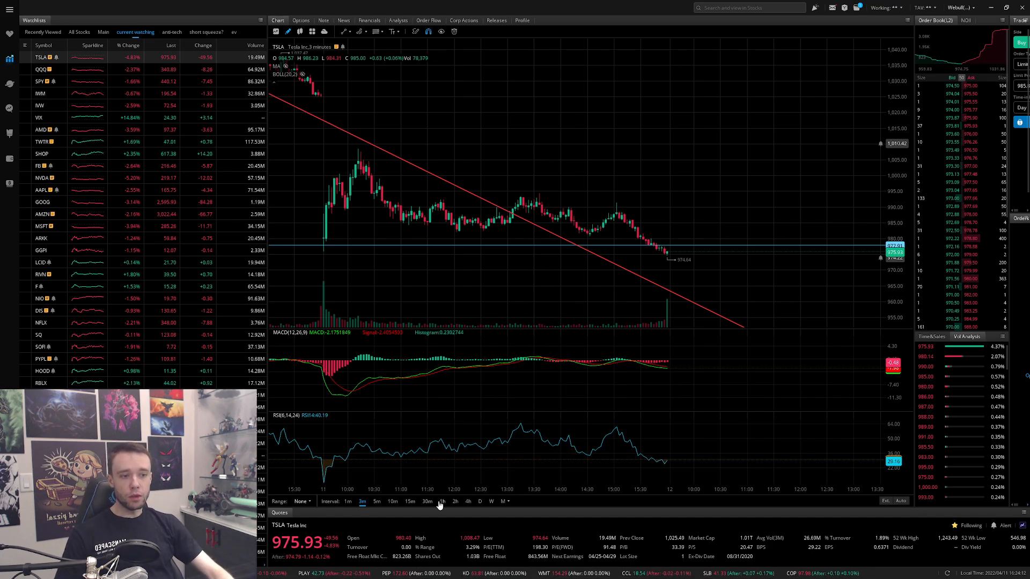
# Switch the TSLA chart from 3-minute to 1-minute candles
pyautogui.click(441, 501)
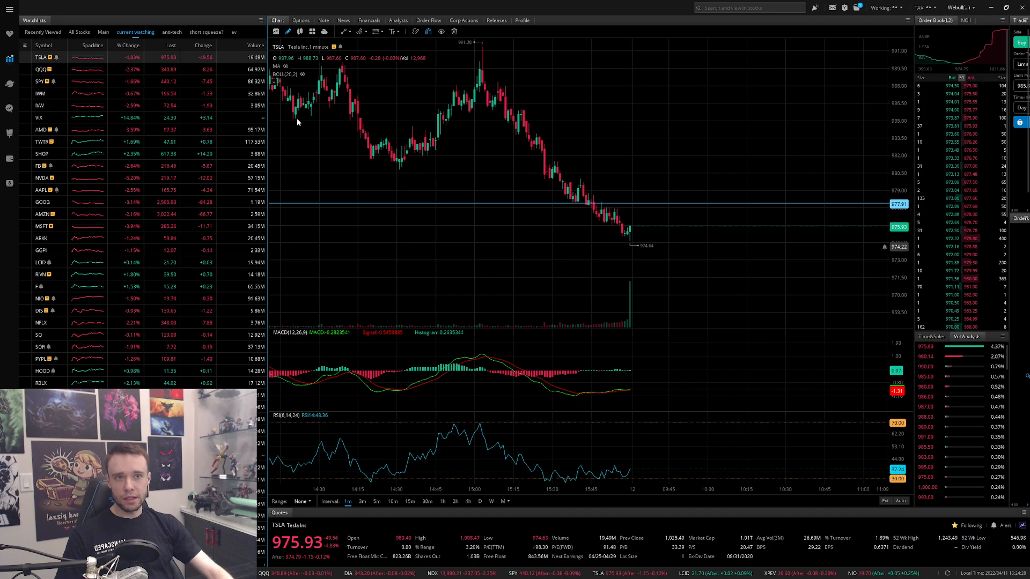
pyautogui.moveTo(700, 248)
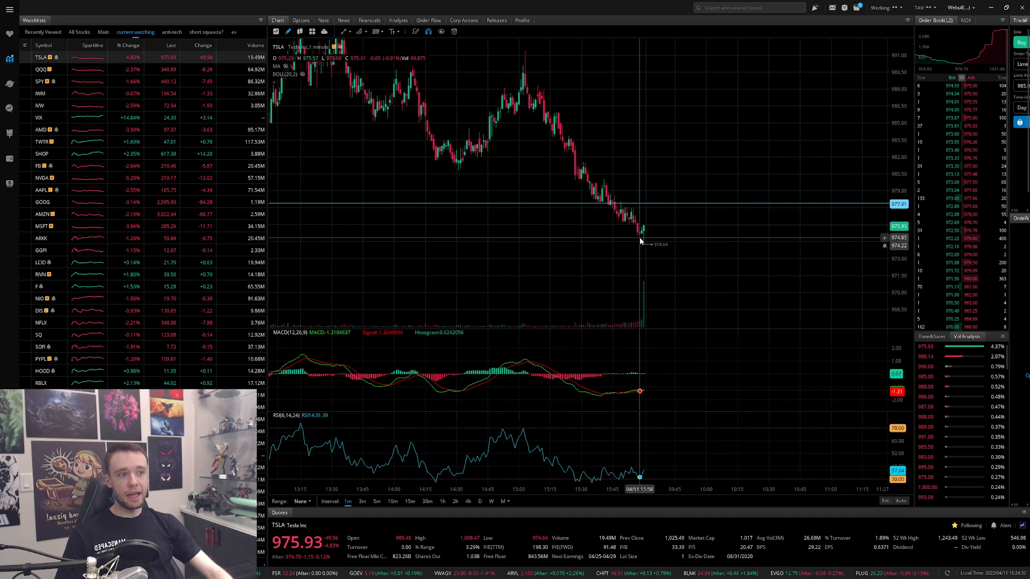
pyautogui.moveTo(503, 249)
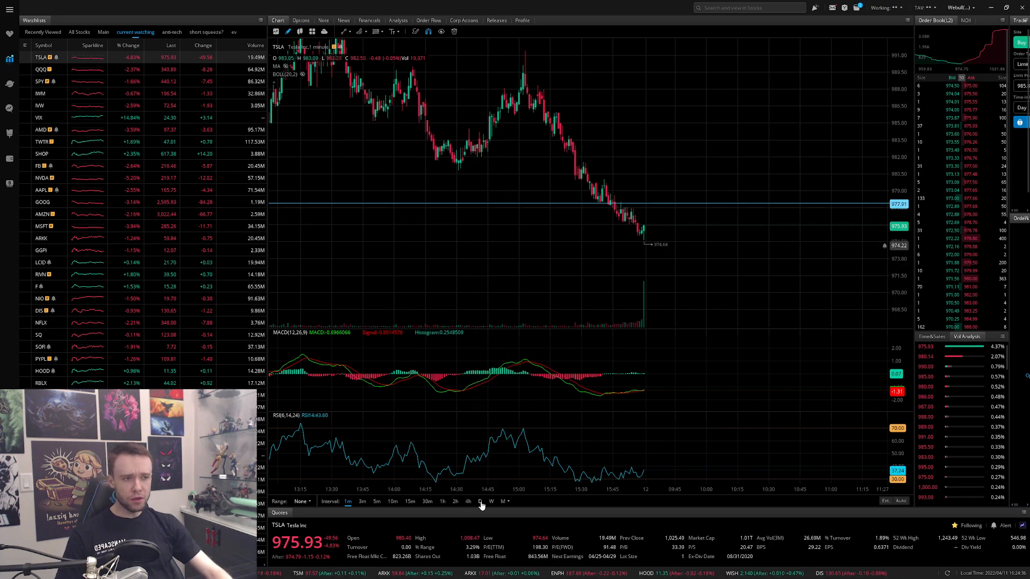
# Change the TSLA chart to the daily (D) interval to view trendlines and support zone
pyautogui.click(480, 501)
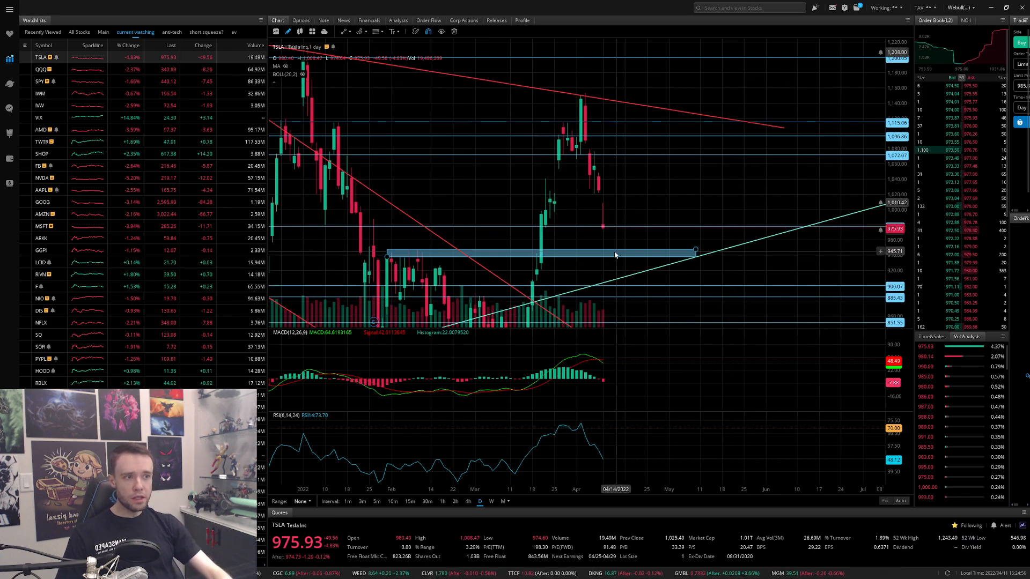
pyautogui.moveTo(614, 253)
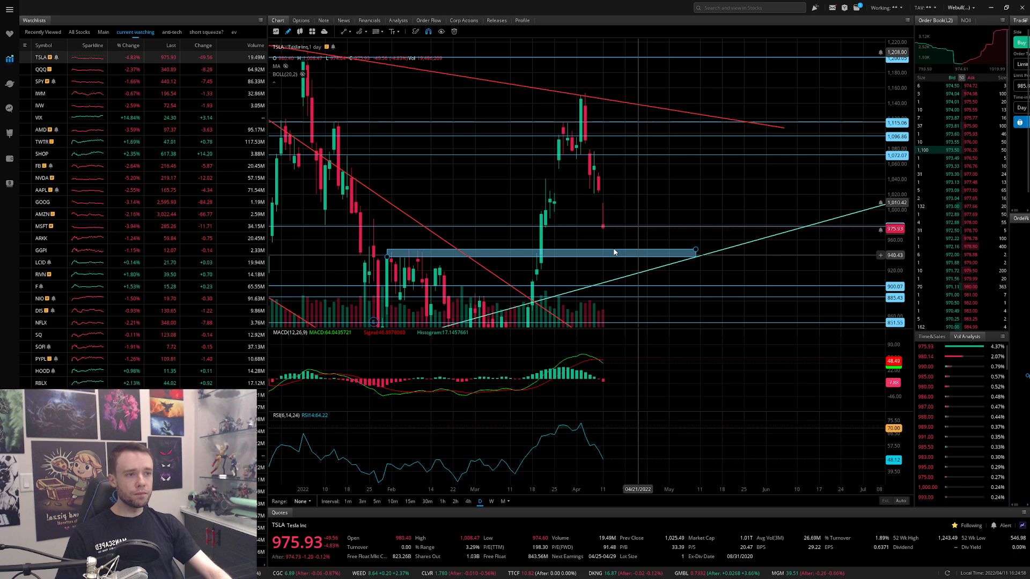
pyautogui.moveTo(637, 257)
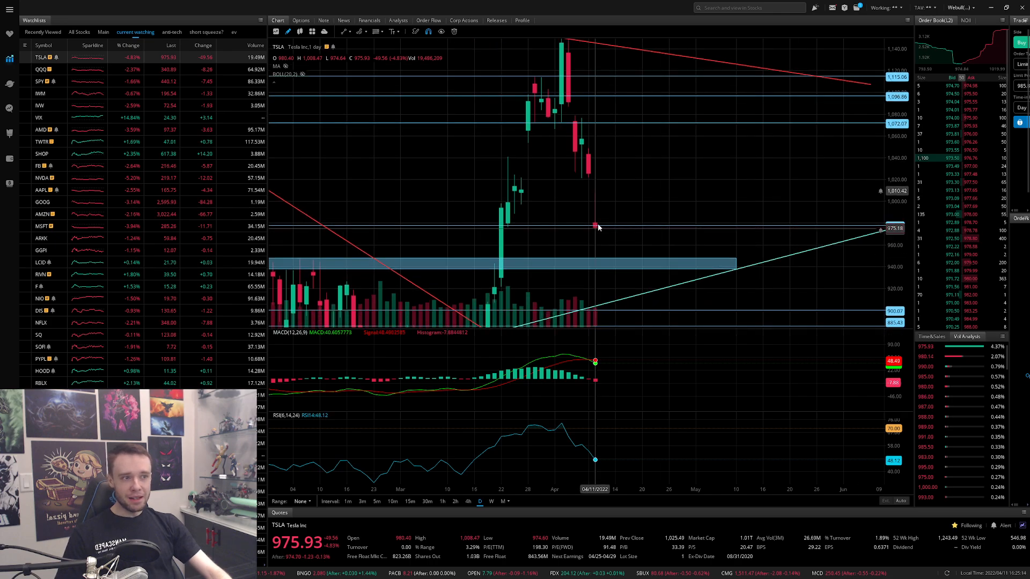
pyautogui.moveTo(627, 213)
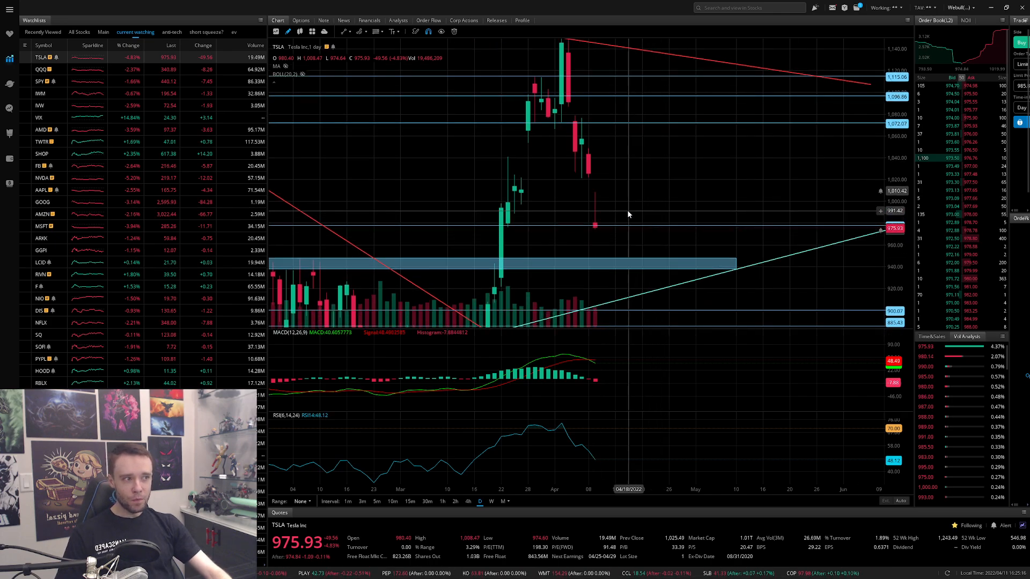
pyautogui.moveTo(596, 219)
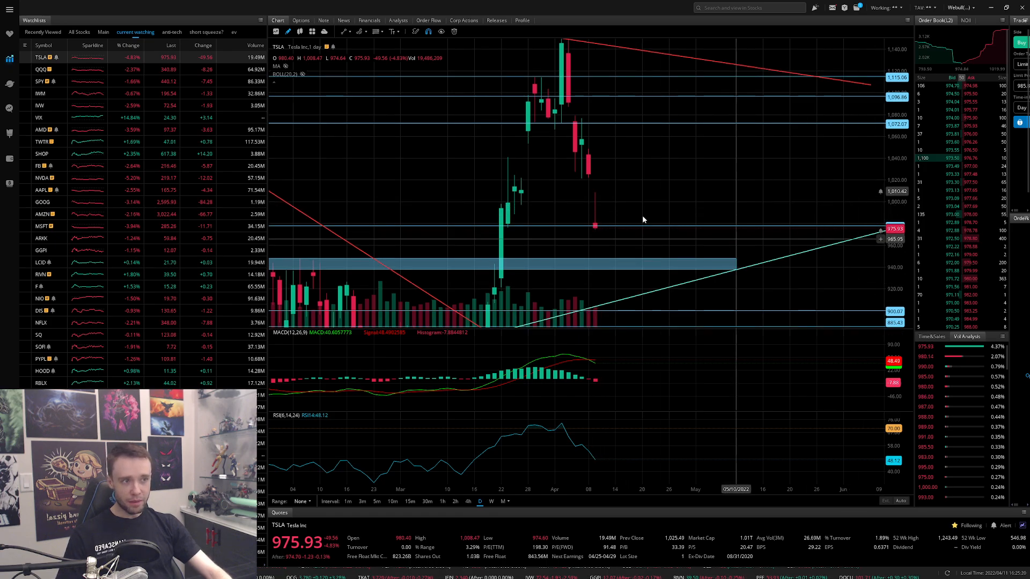
pyautogui.moveTo(609, 199)
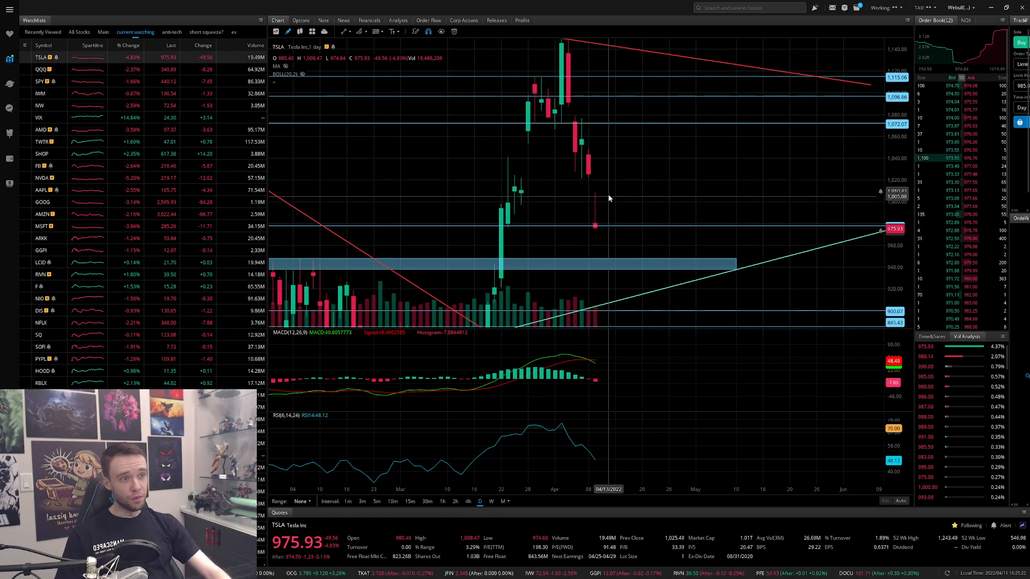
pyautogui.moveTo(605, 196)
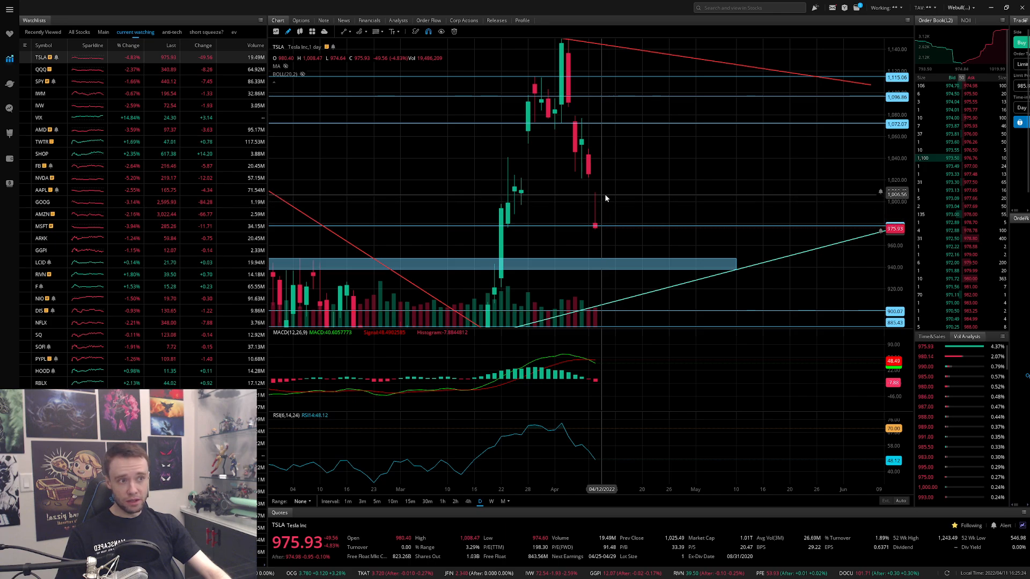
pyautogui.moveTo(646, 198)
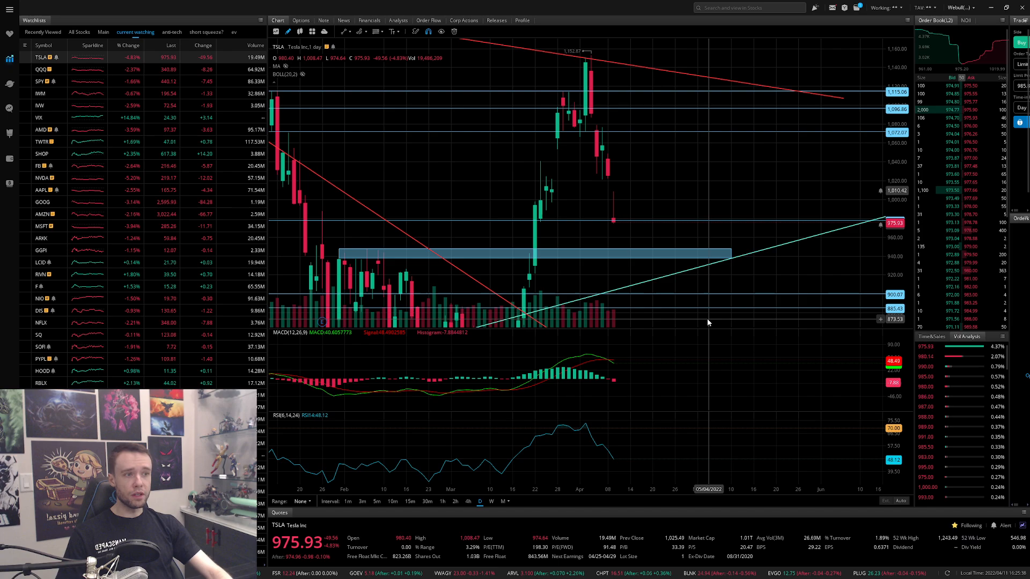
pyautogui.moveTo(617, 369)
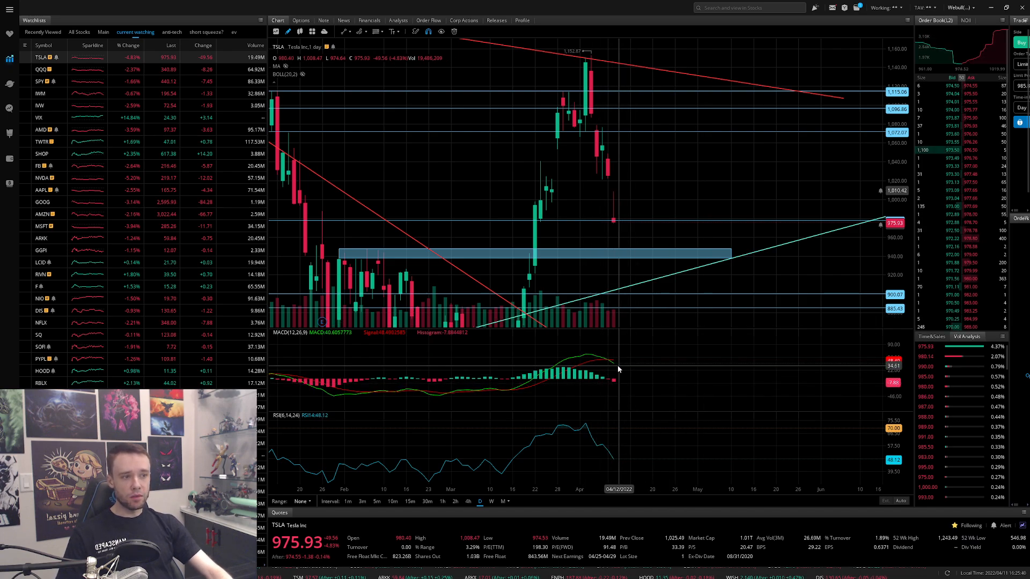
pyautogui.moveTo(507, 391)
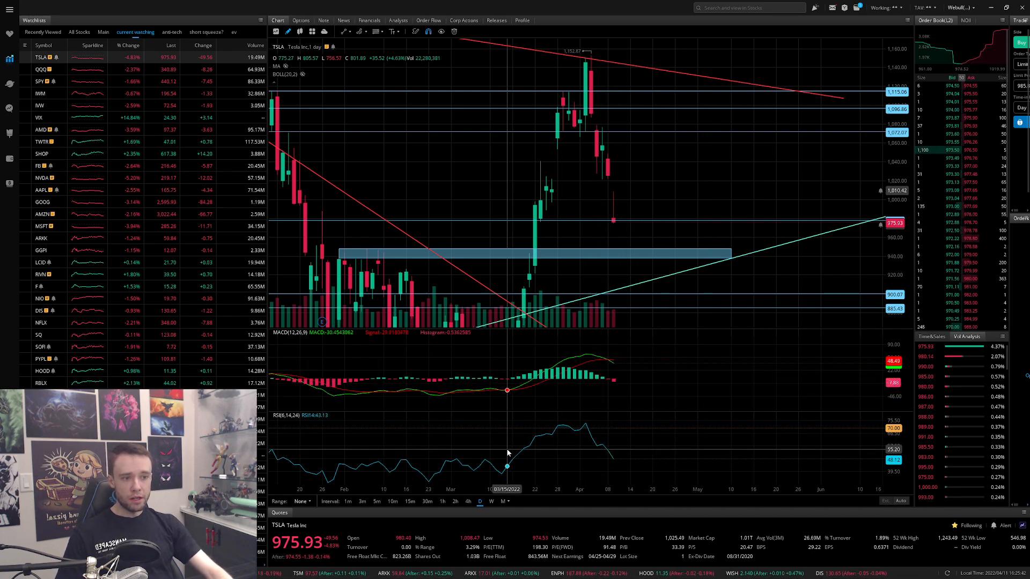
pyautogui.moveTo(496, 468)
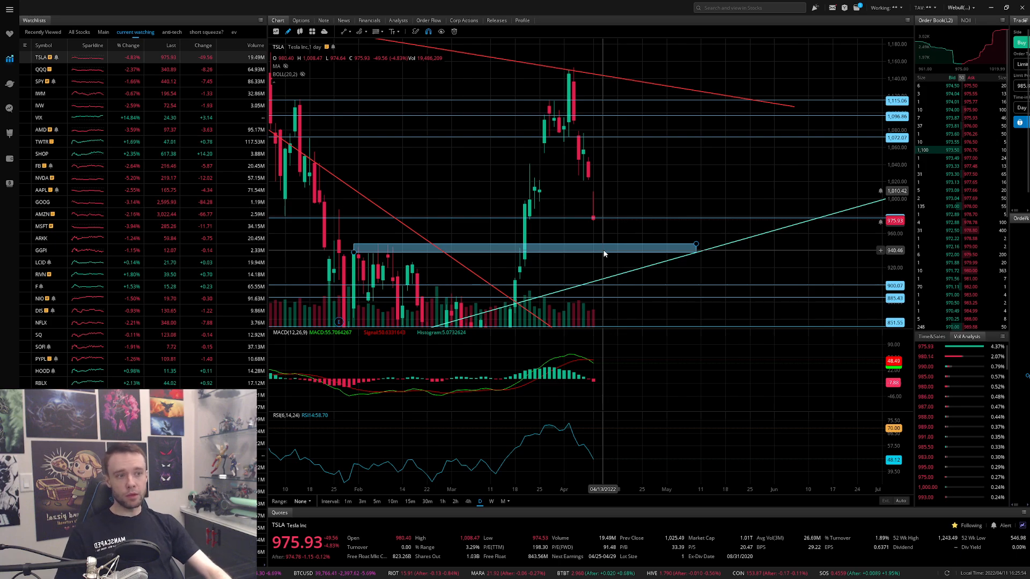
pyautogui.moveTo(691, 182)
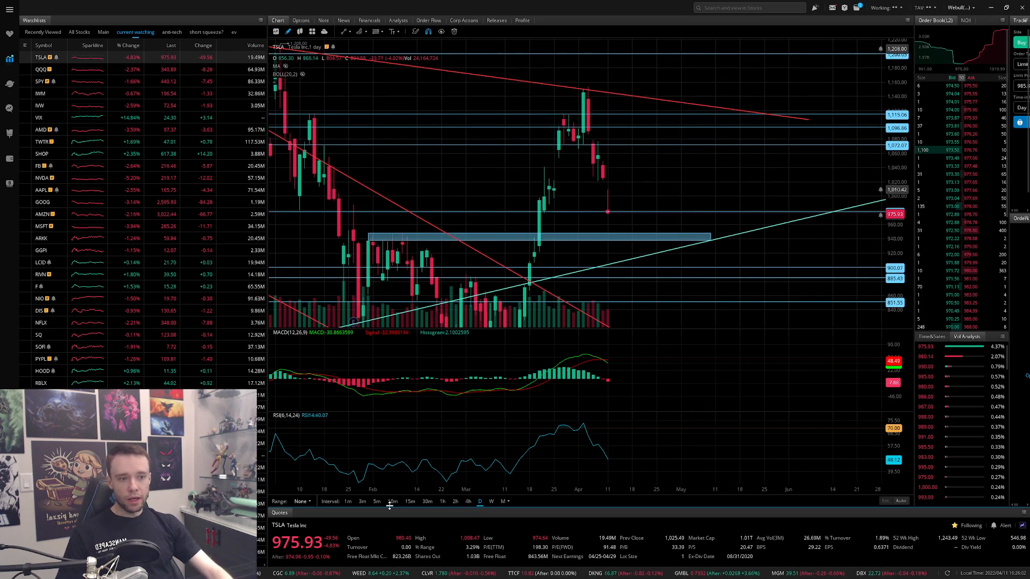
# Review TSLA on 1-hour candles, then return the chart to daily candles
pyautogui.click(442, 501)
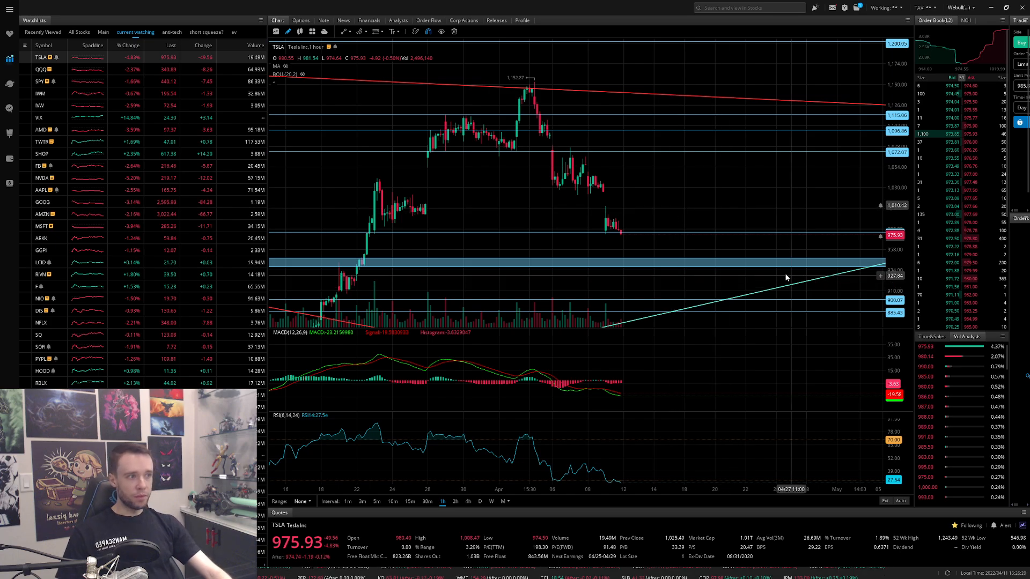
pyautogui.moveTo(783, 275)
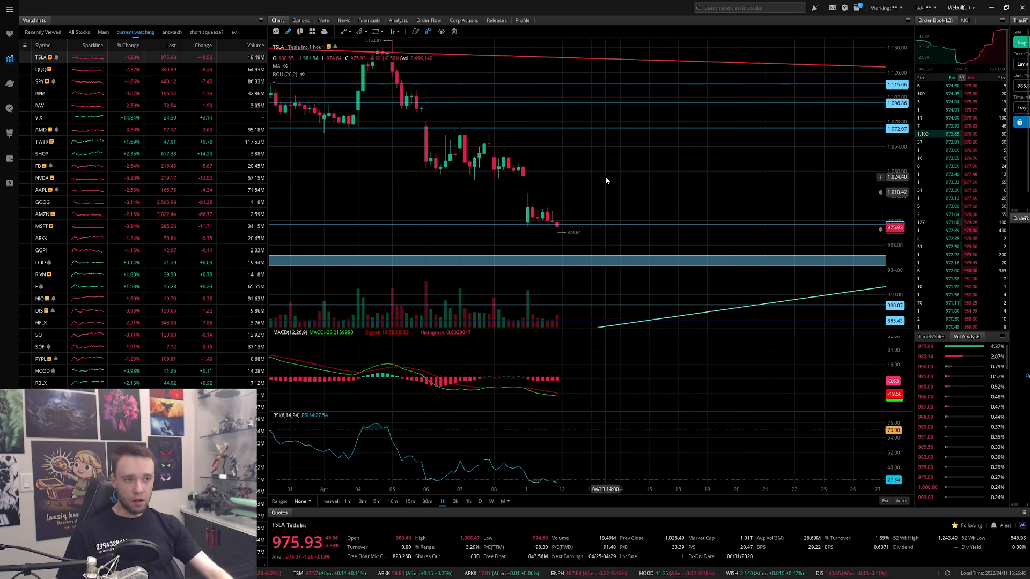
pyautogui.moveTo(614, 202)
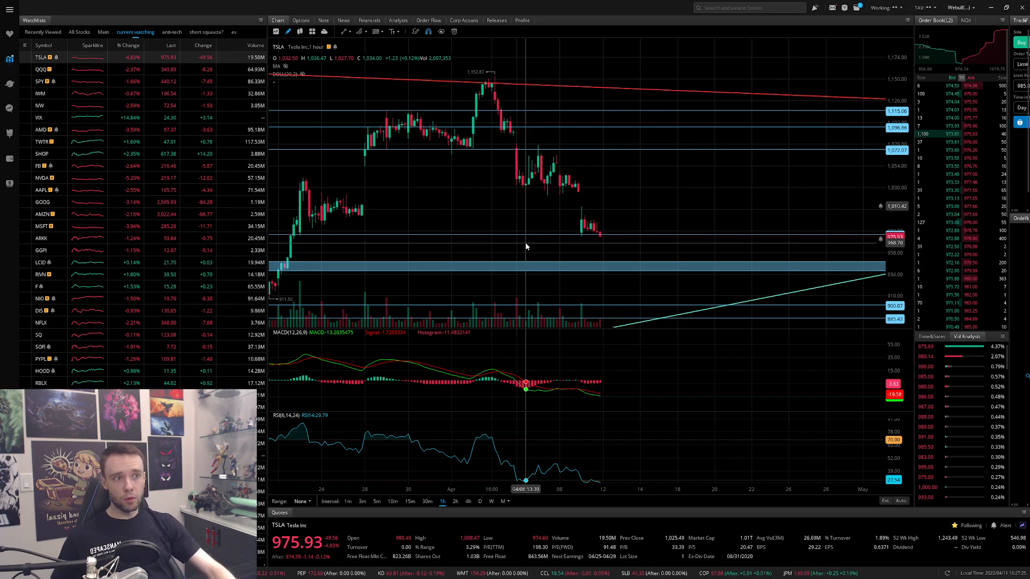
pyautogui.moveTo(622, 196)
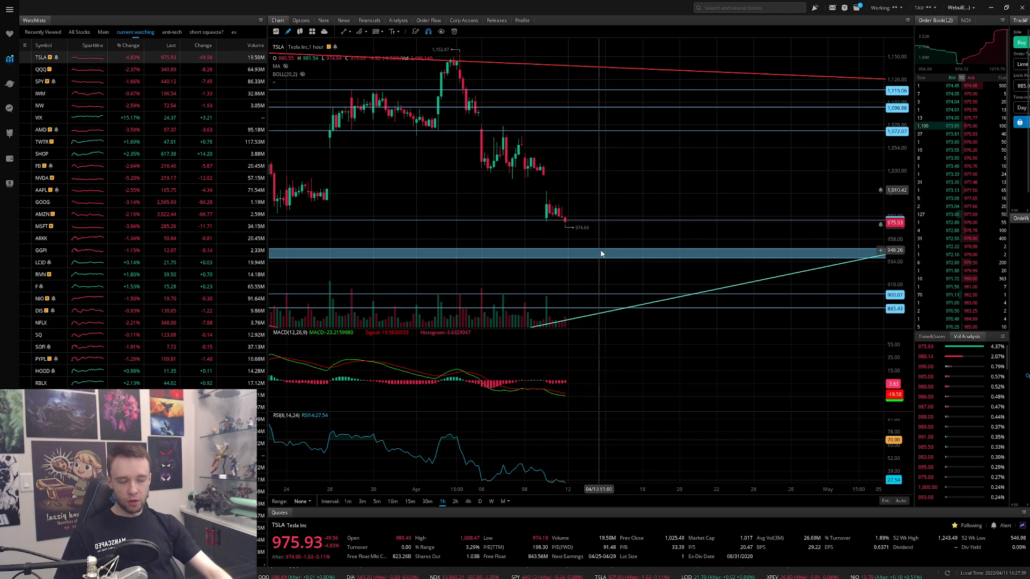
pyautogui.moveTo(609, 261)
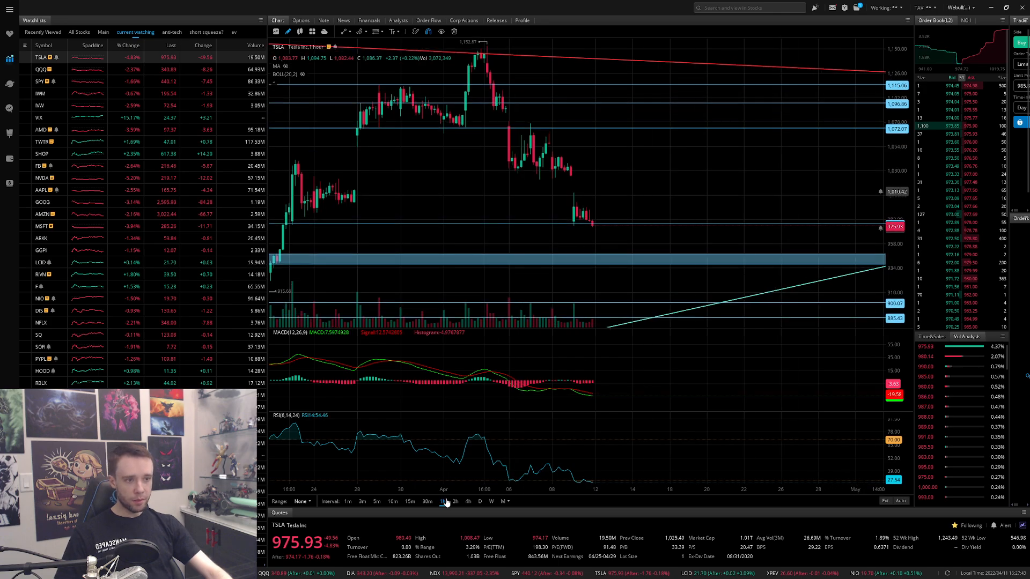
pyautogui.click(480, 502)
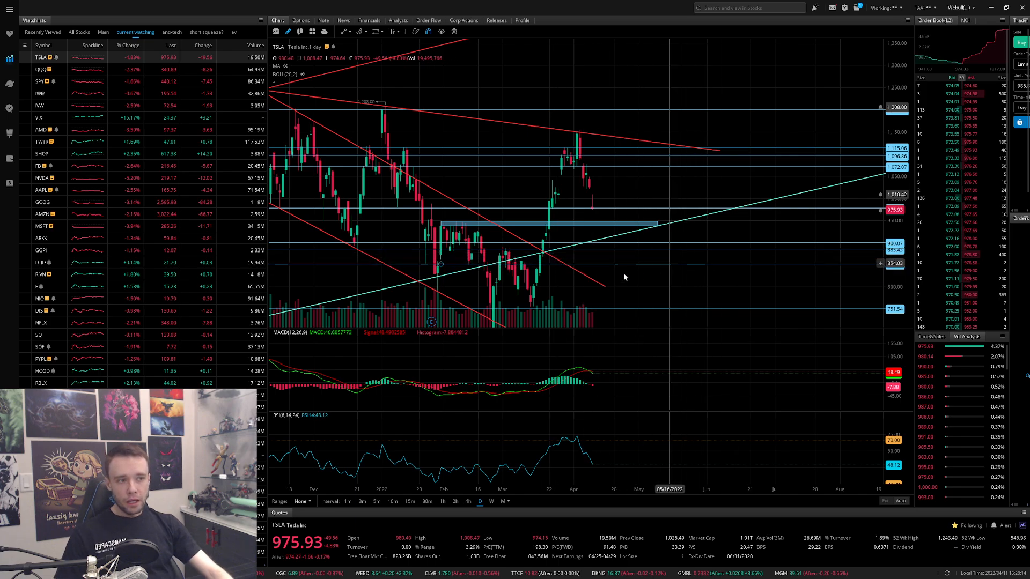
pyautogui.moveTo(595, 244)
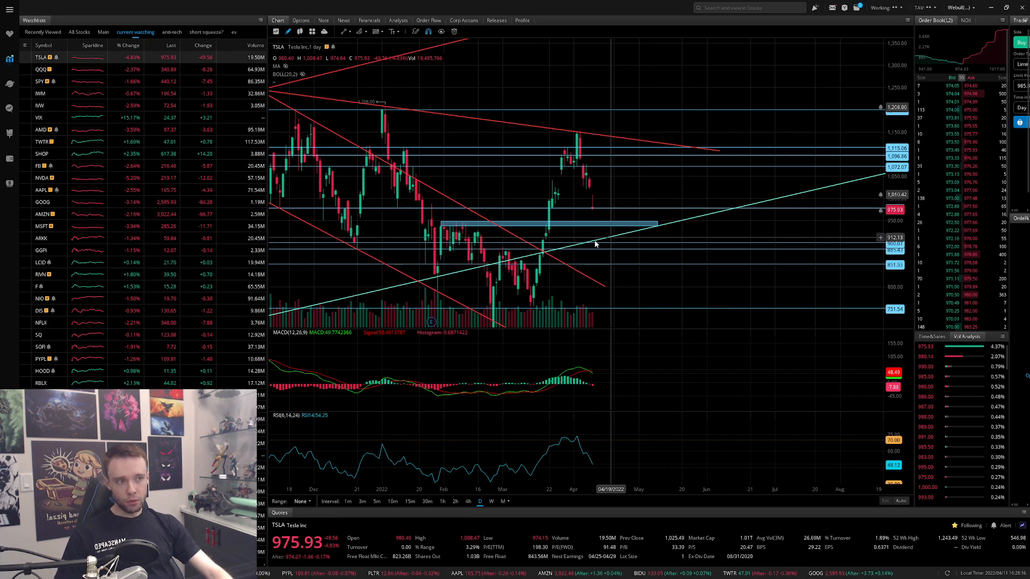
pyautogui.moveTo(617, 245)
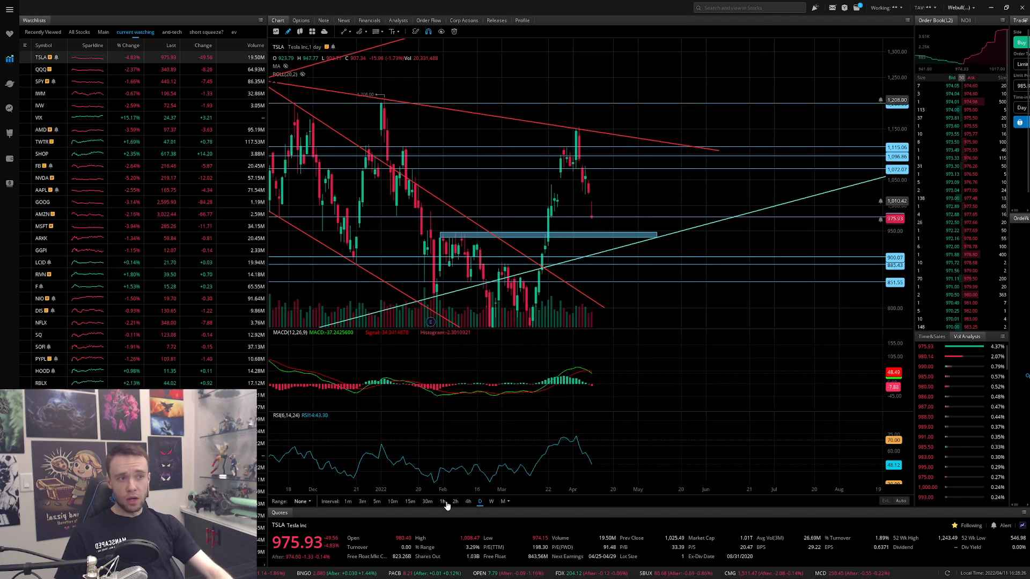
# Switch the TSLA chart back to the 1-hour interval
pyautogui.click(441, 501)
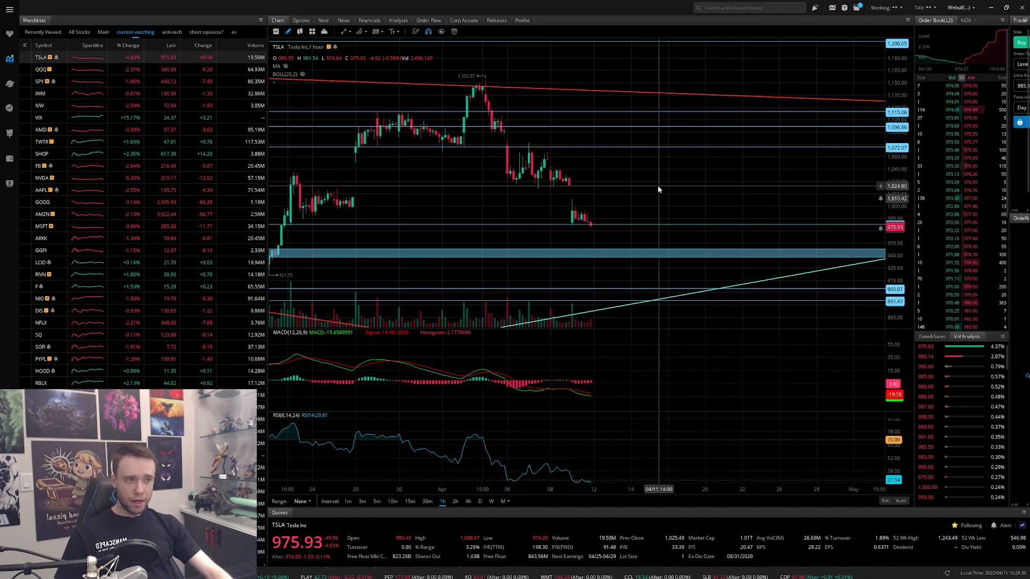
pyautogui.moveTo(670, 162)
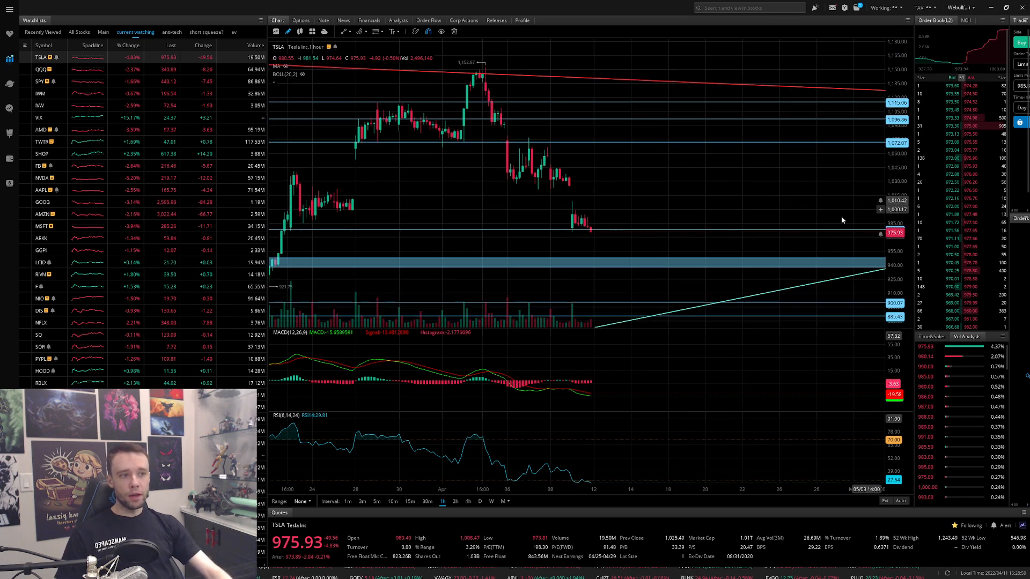
pyautogui.moveTo(640, 182)
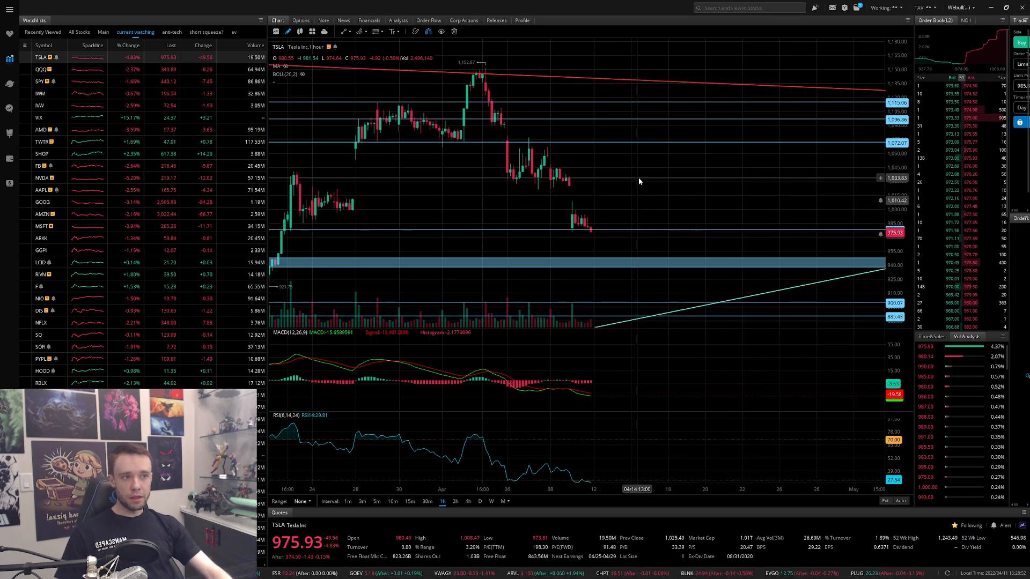